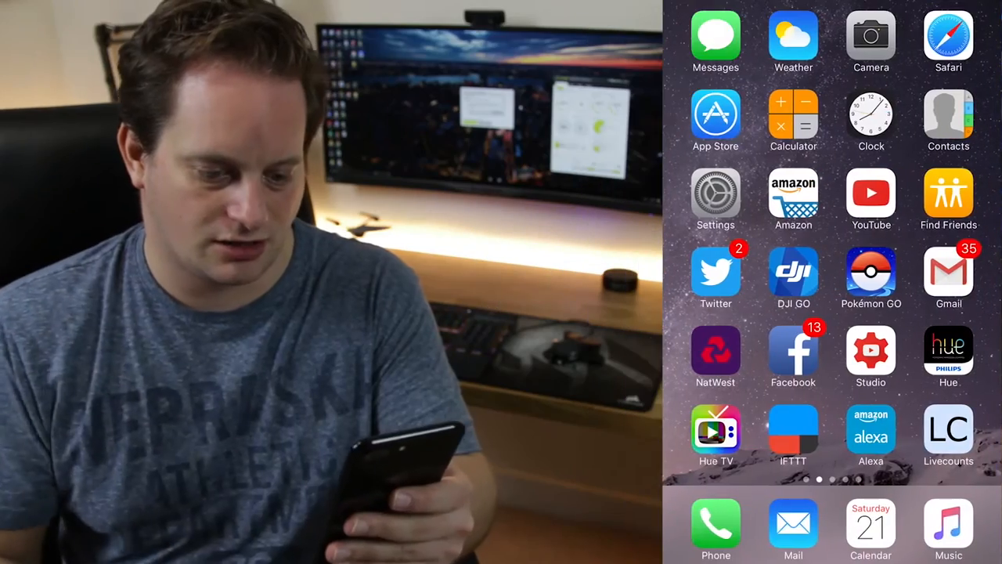
- Launch the Hue app and go into settings toward Light setup
left_click(948, 354)
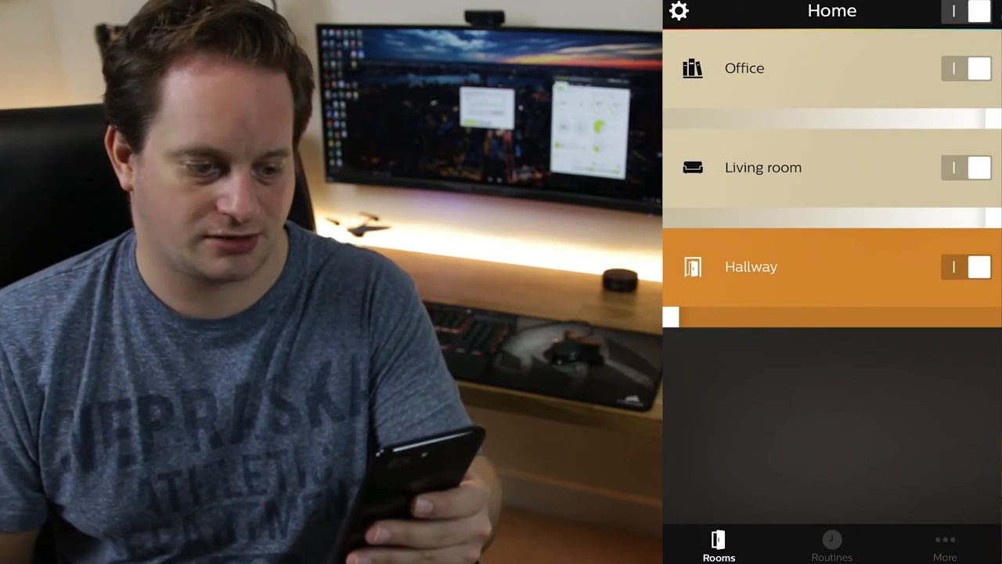
left_click(678, 11)
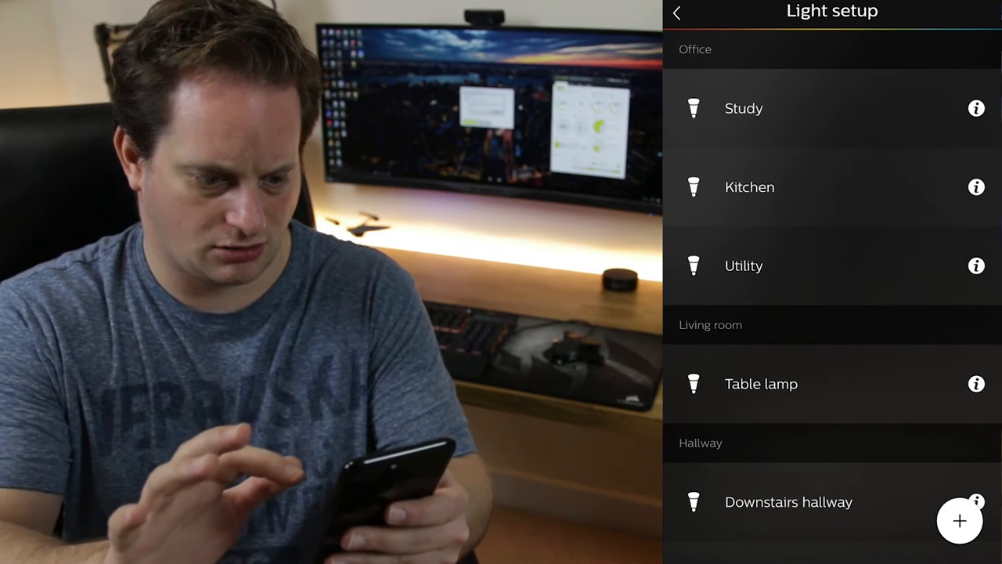
- Start a search for new lights until Hue lightstrip plus 1 is found
left_click(958, 519)
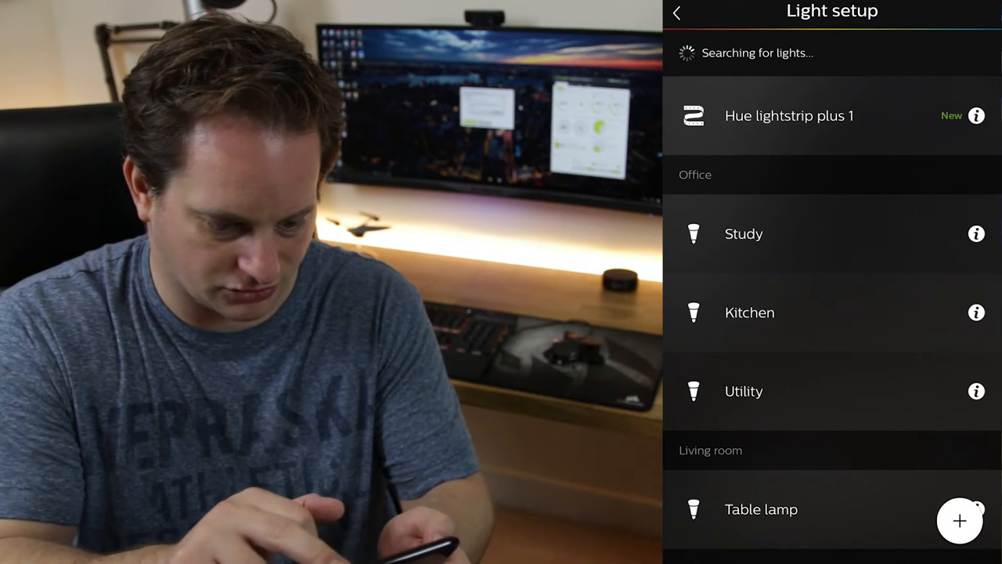
- Rename the found Hue lightstrip plus 1 to 'Desk strip' and accept the HomeKit alert
left_click(976, 116)
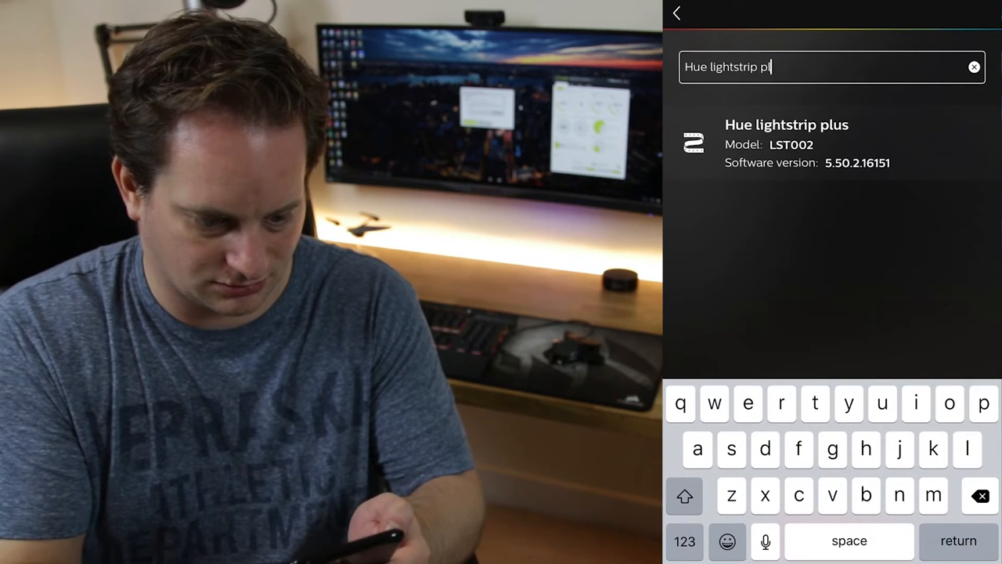
type("us 1")
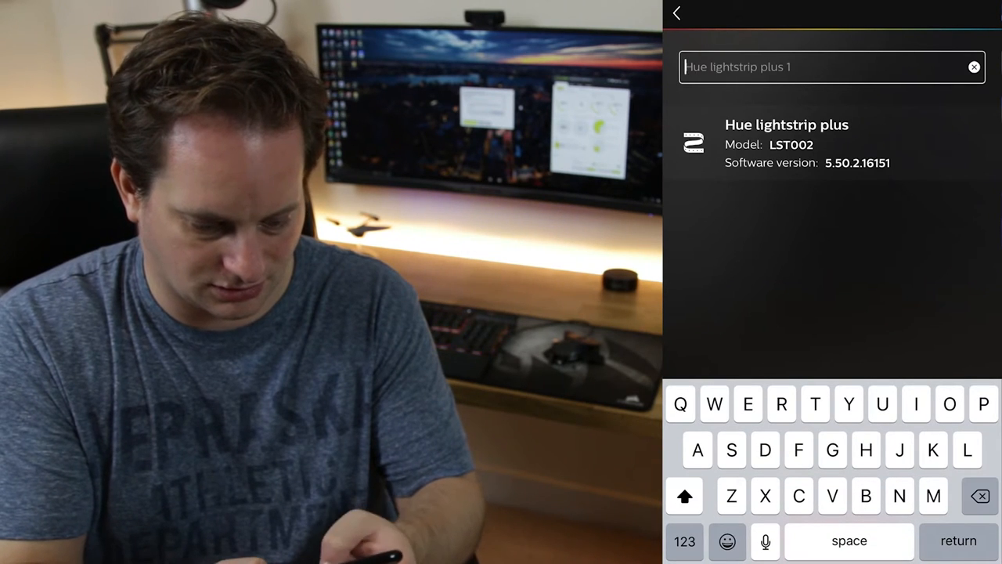
type("Desk s")
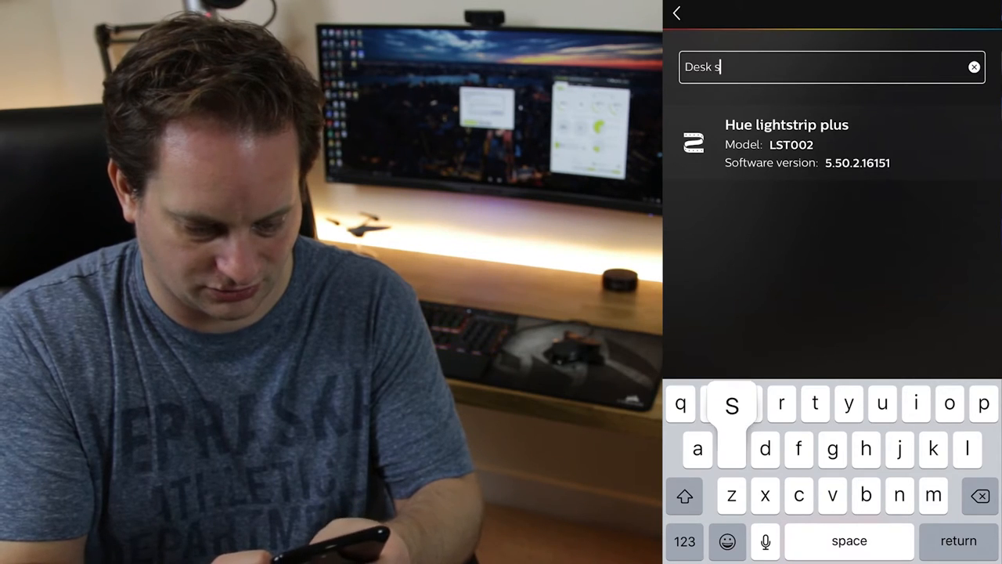
type("trip")
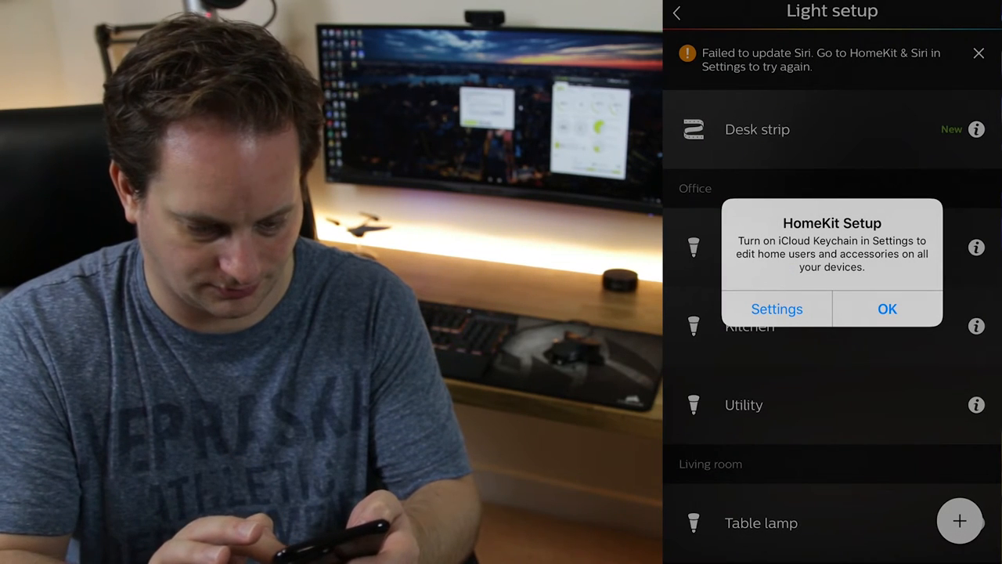
left_click(886, 307)
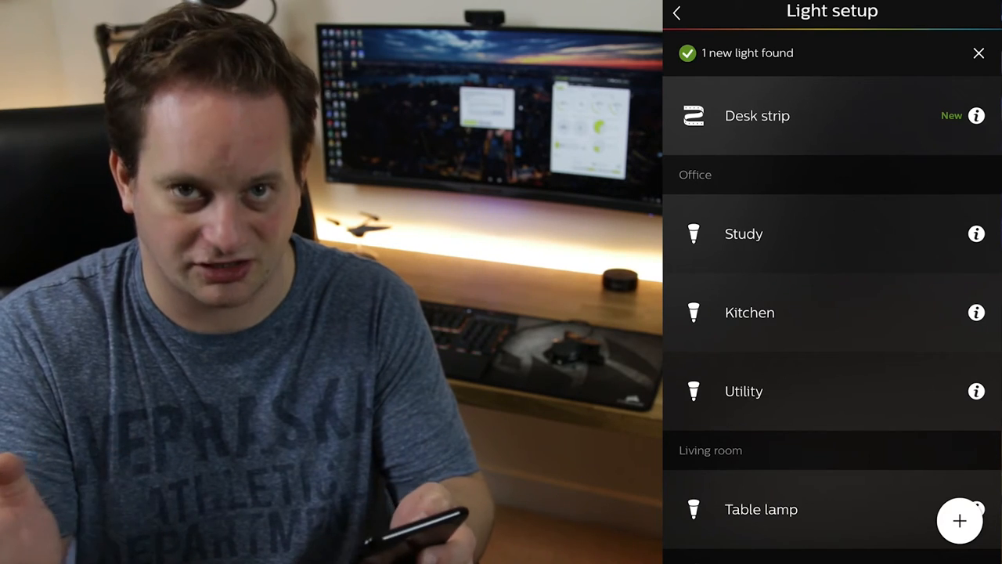
- In Room setup, tick Desk strip into the Office room and save it with 4 lights
left_click(697, 13)
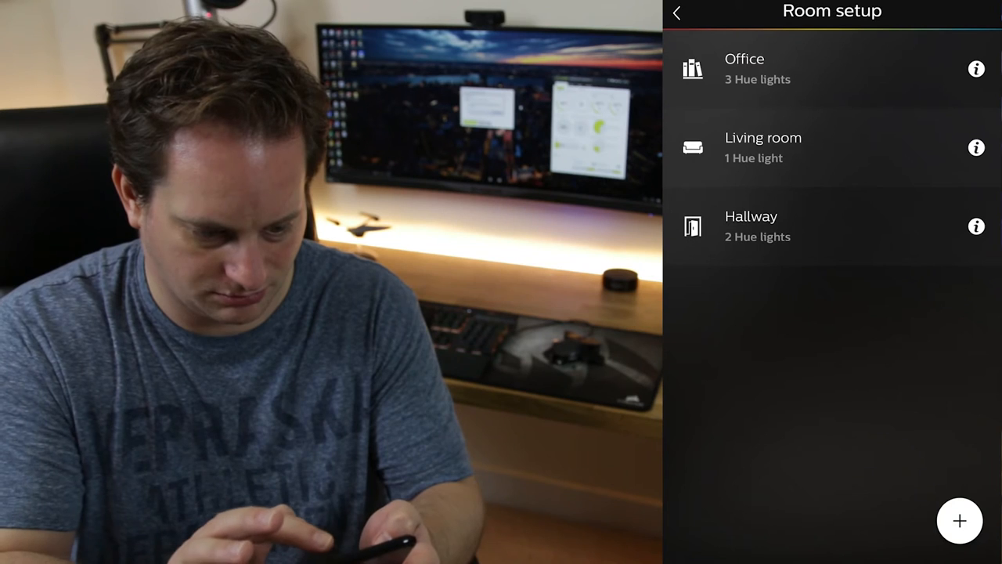
left_click(976, 69)
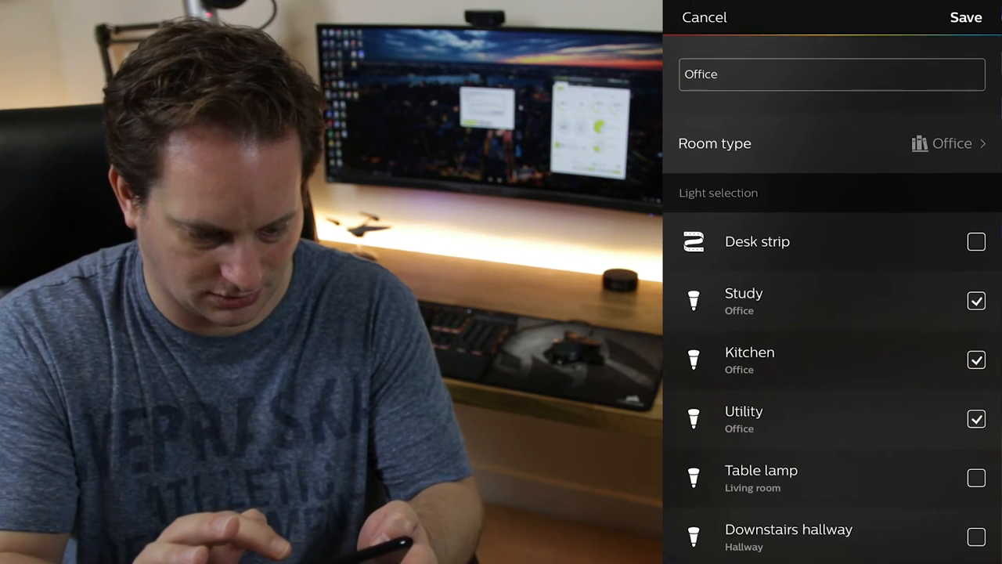
left_click(977, 241)
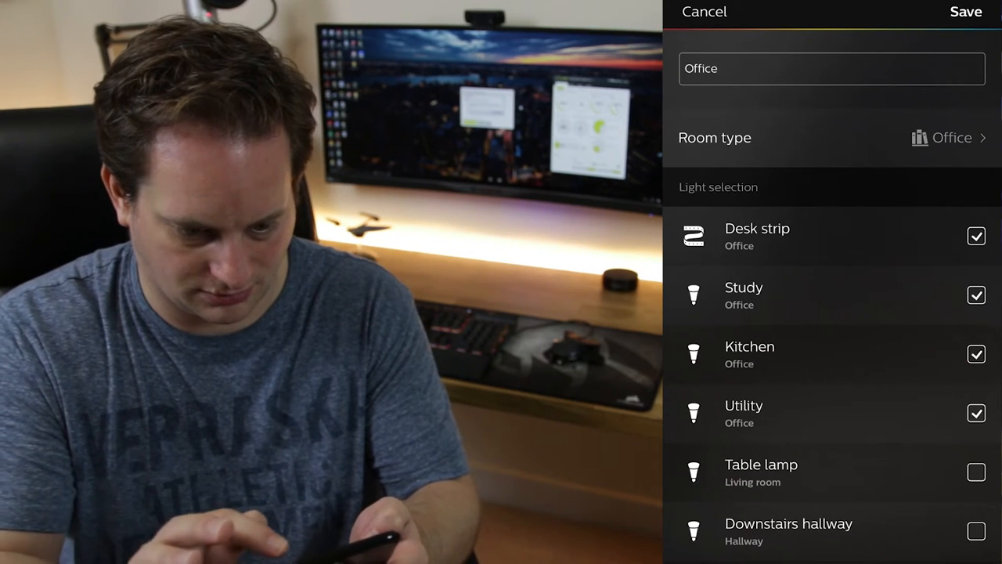
left_click(964, 11)
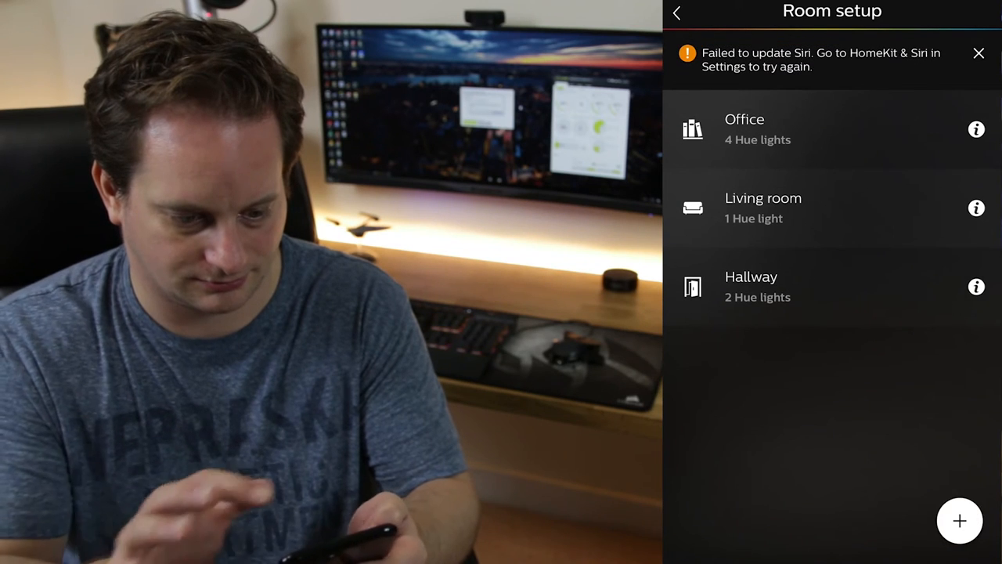
- Close settings and open the Office room to view its scenes
left_click(698, 13)
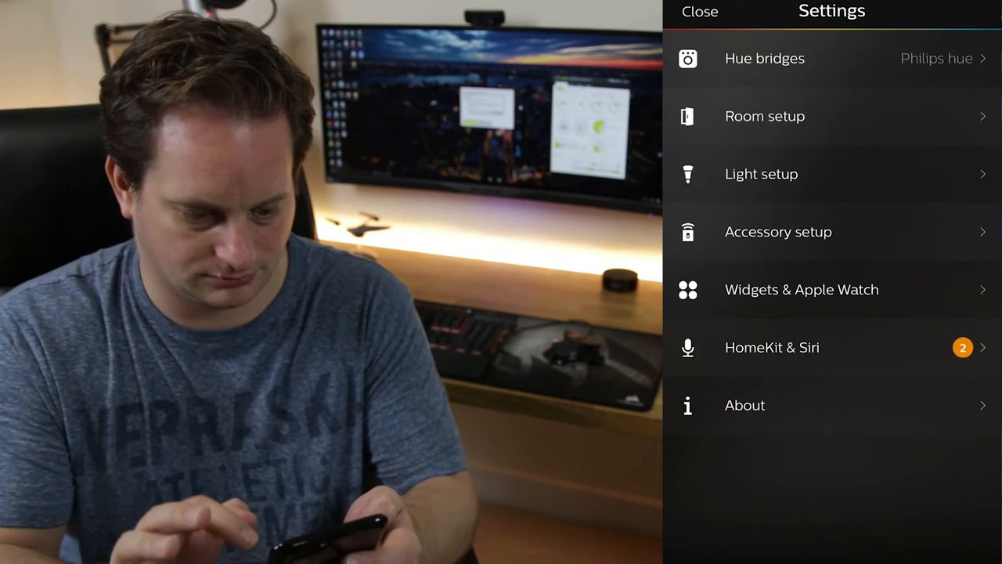
left_click(698, 11)
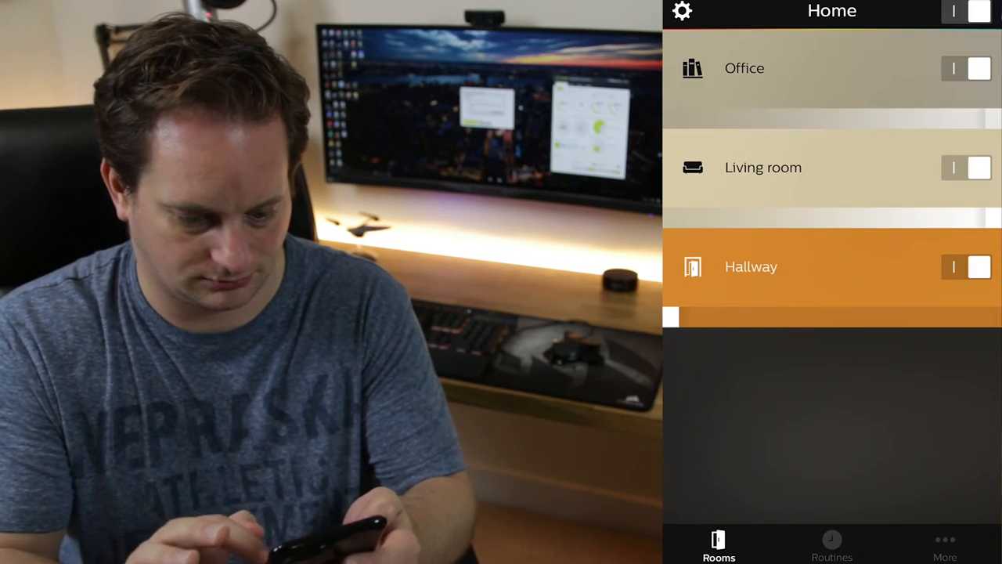
left_click(743, 69)
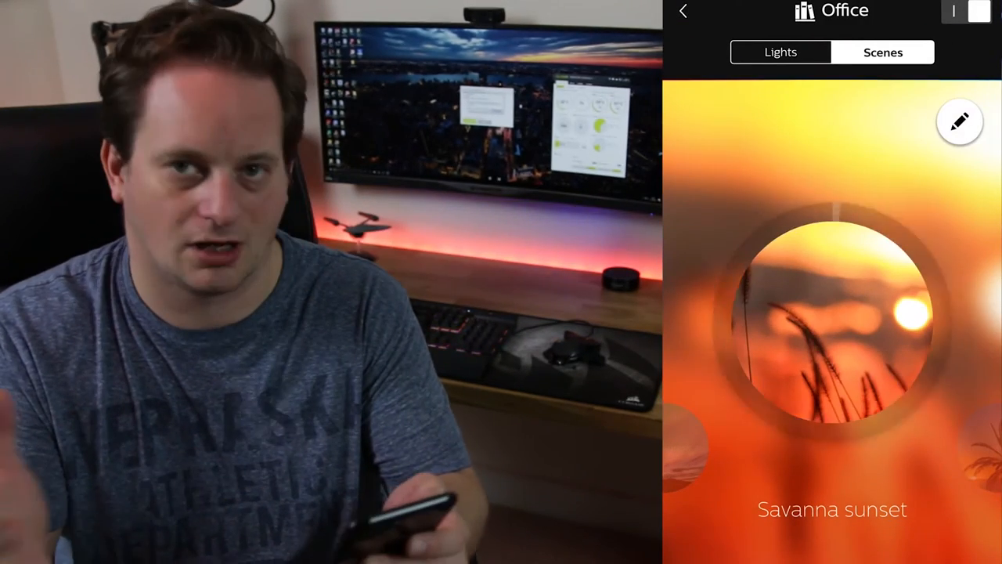